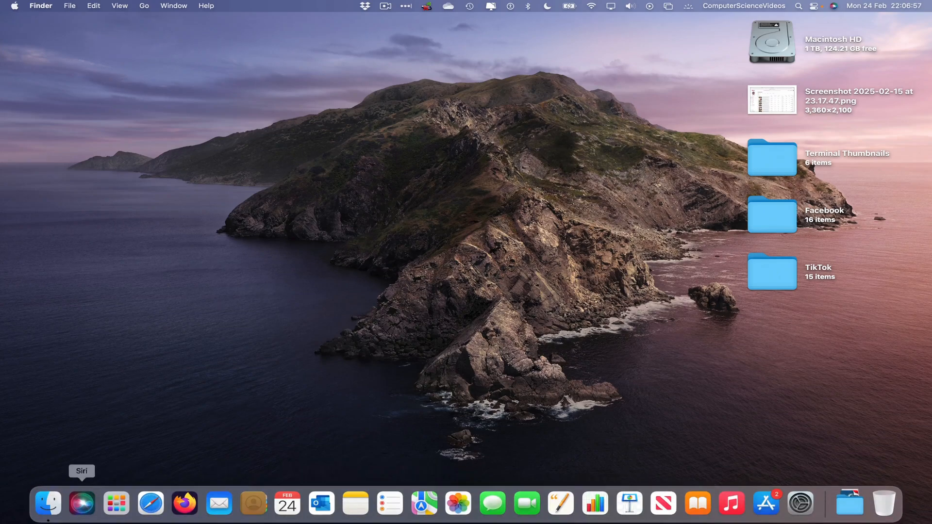
# - Launch Google Chrome from the Web Browsing folder in Launchpad
pyautogui.click(116, 504)
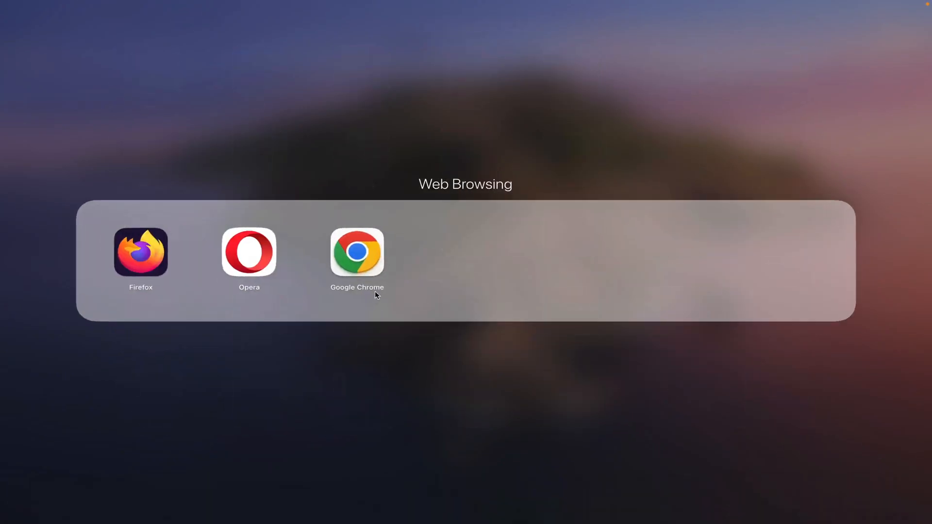
pyautogui.click(358, 252)
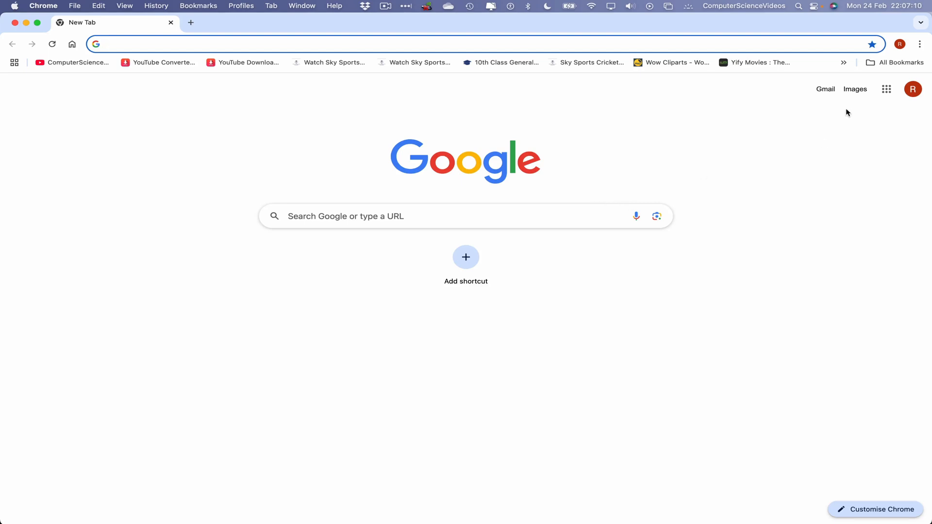
# - Go to the Gmail inbox from the new tab page's Gmail link
pyautogui.click(825, 89)
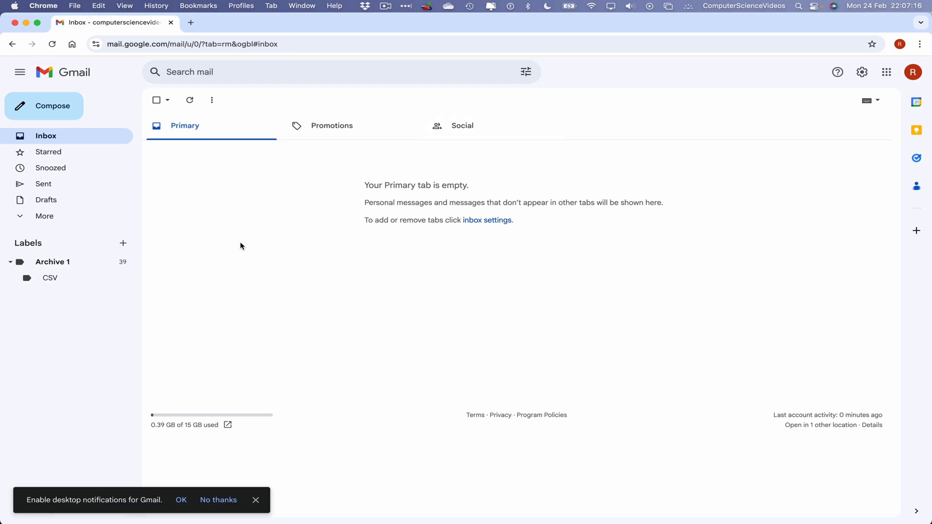
pyautogui.moveTo(286, 229)
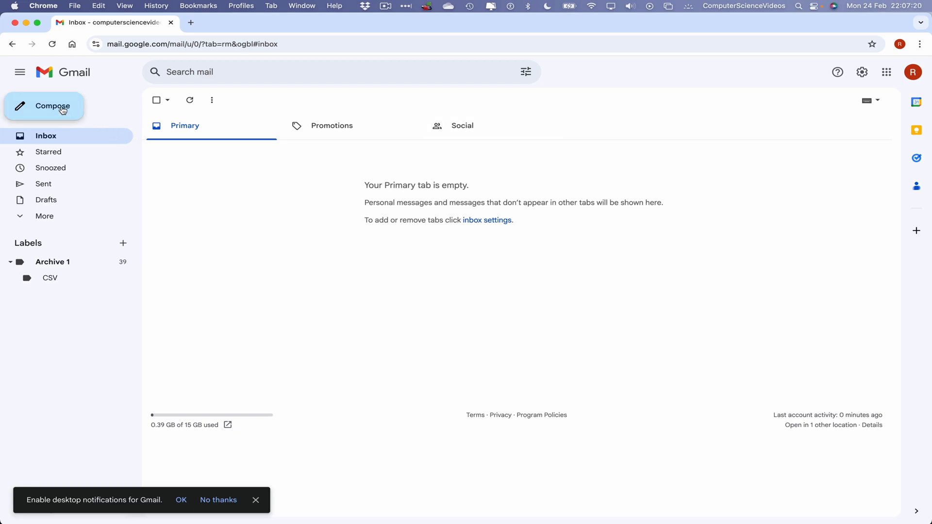
# - Start a new email addressed to yourself (Rehan Abdullah)
pyautogui.click(52, 106)
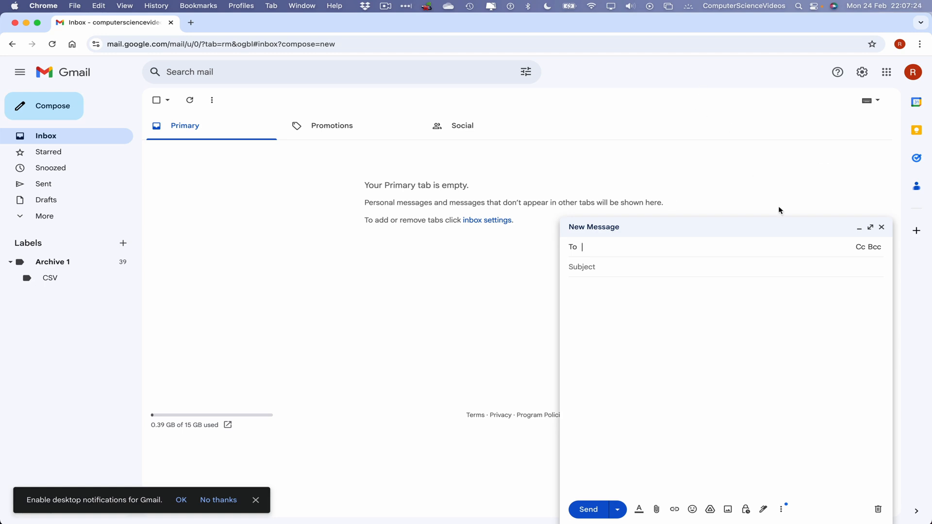
pyautogui.click(872, 227)
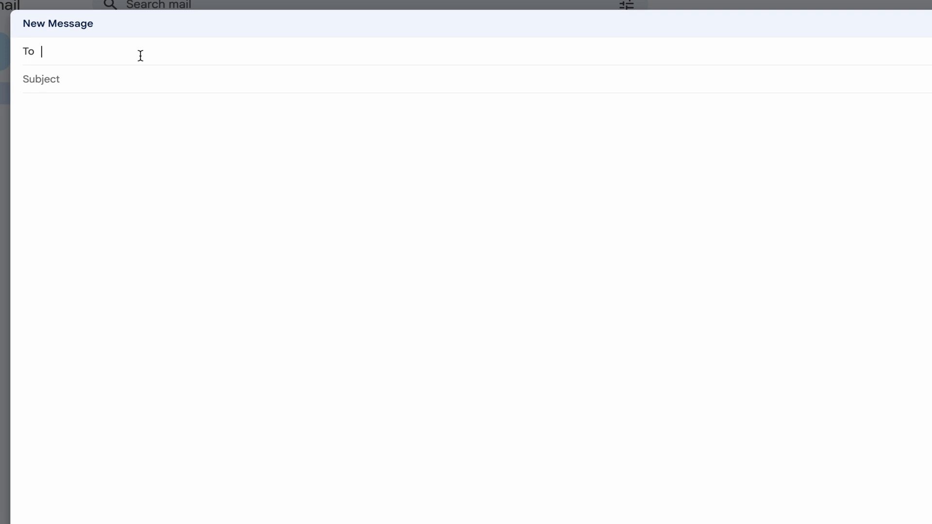
pyautogui.write('Rehan Abdullah')
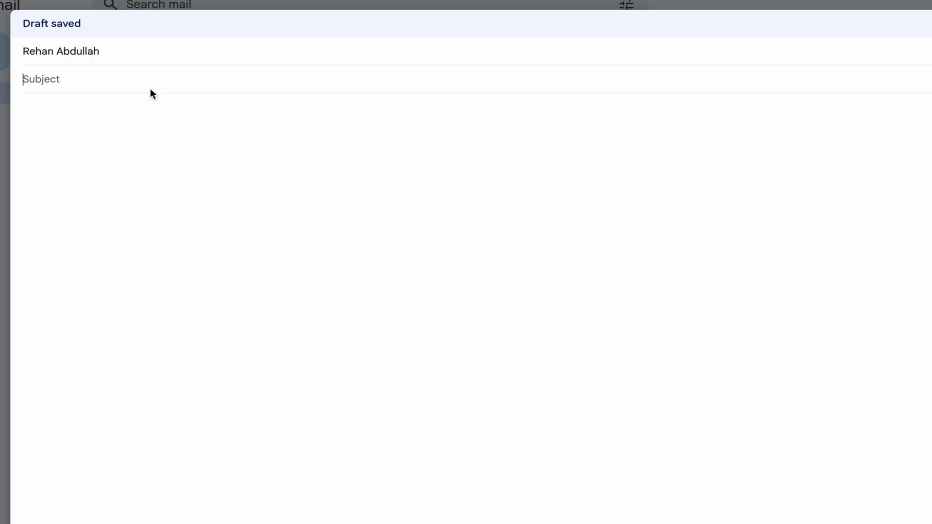
# - Write the subject 'This is a trial' and a short body signed 'CSV', and send it
pyautogui.write('This is a trial')
pyautogui.click(471, 309)
pyautogui.write('Dear CSV,')
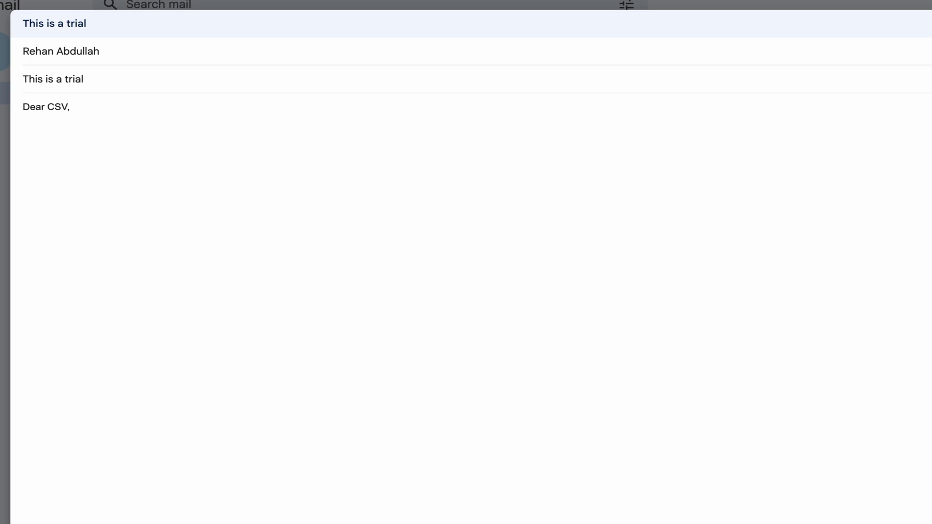
pyautogui.write('This i')
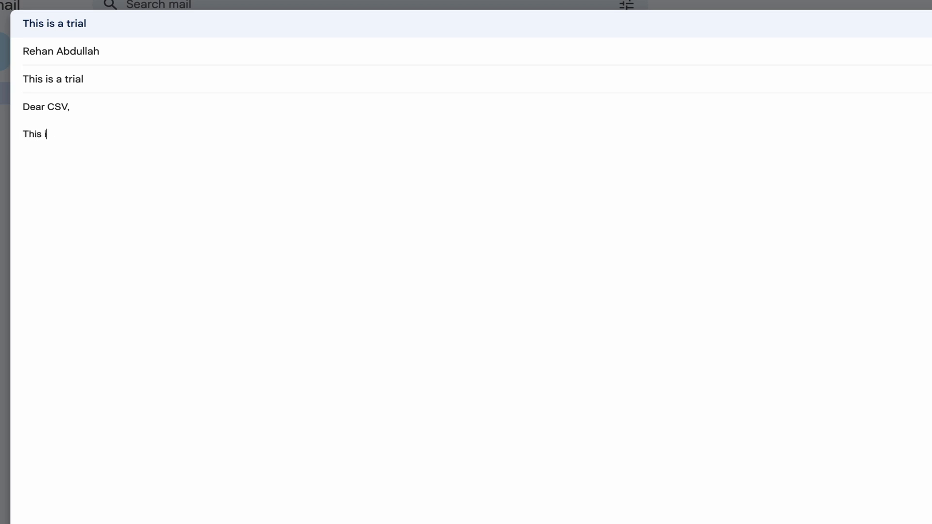
pyautogui.write('s a trial email.')
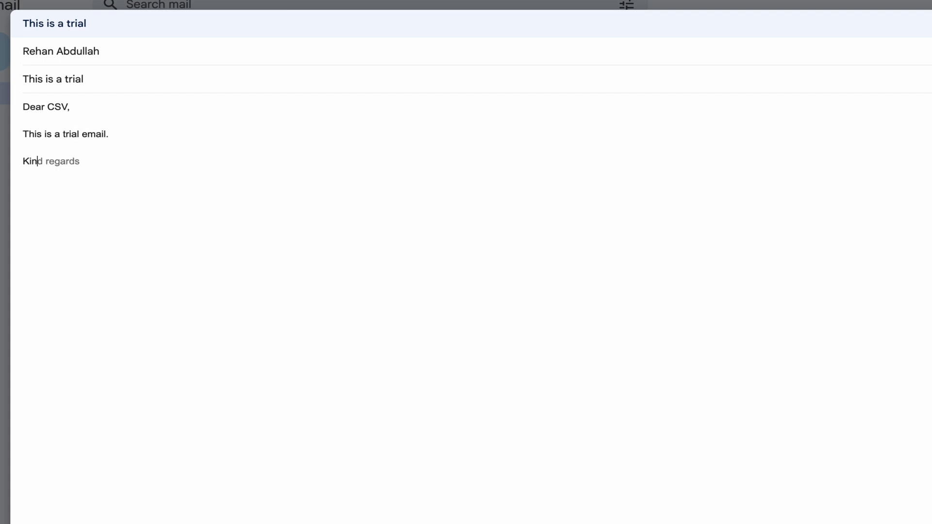
pyautogui.write(',')
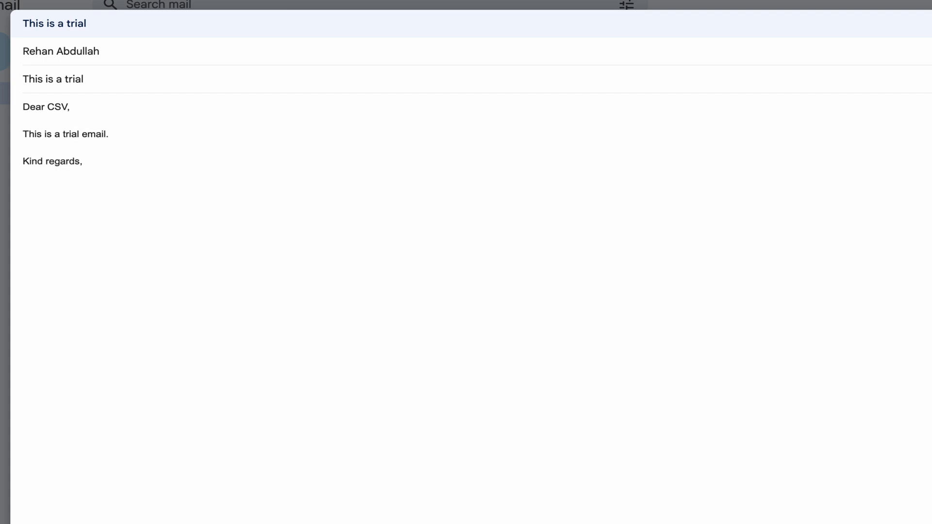
pyautogui.write('CSV')
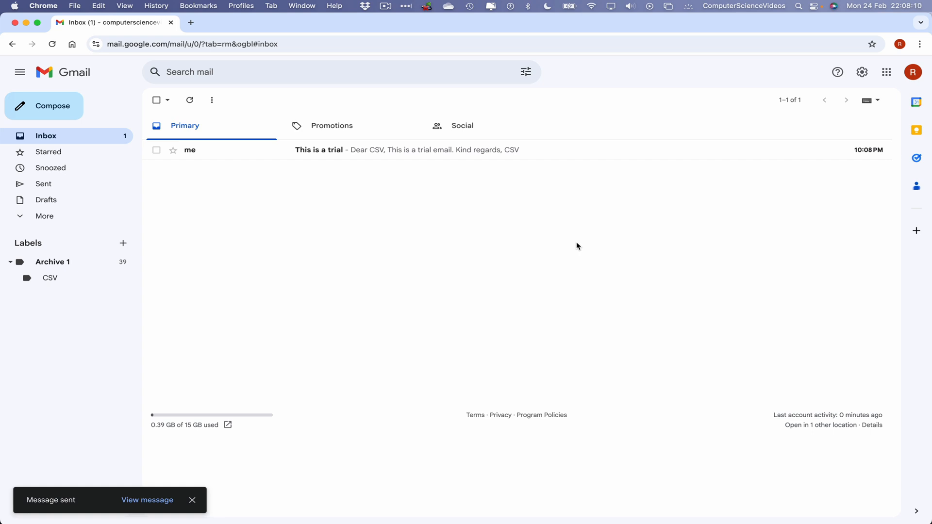
# - Read the received trial email, return to the inbox and select it
pyautogui.click(318, 149)
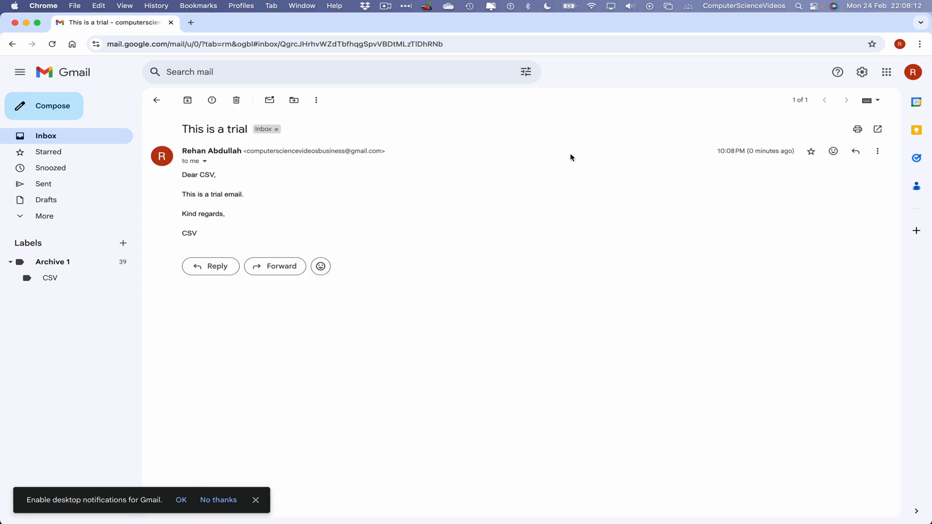
pyautogui.moveTo(467, 145)
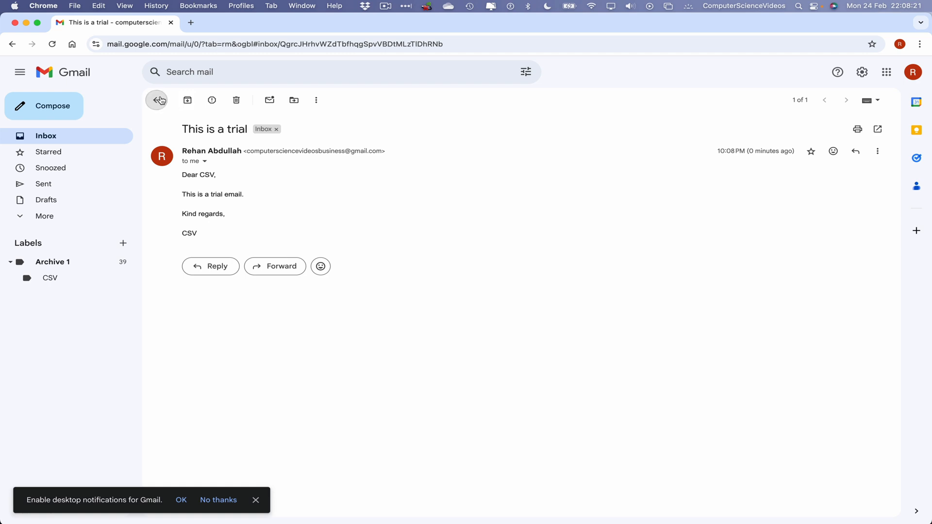
pyautogui.click(157, 100)
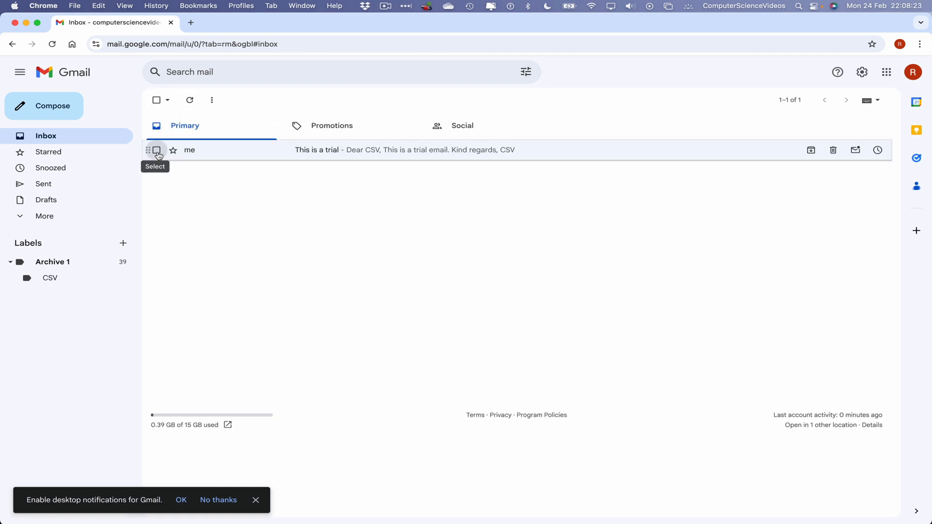
pyautogui.click(156, 150)
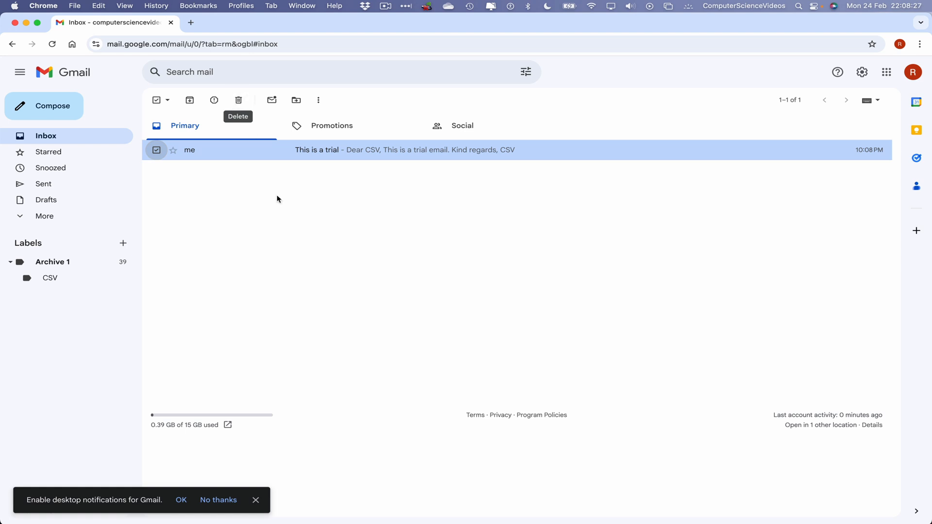
# - Move the selected trial email to Trash and expand the remaining mail folders
pyautogui.click(406, 149)
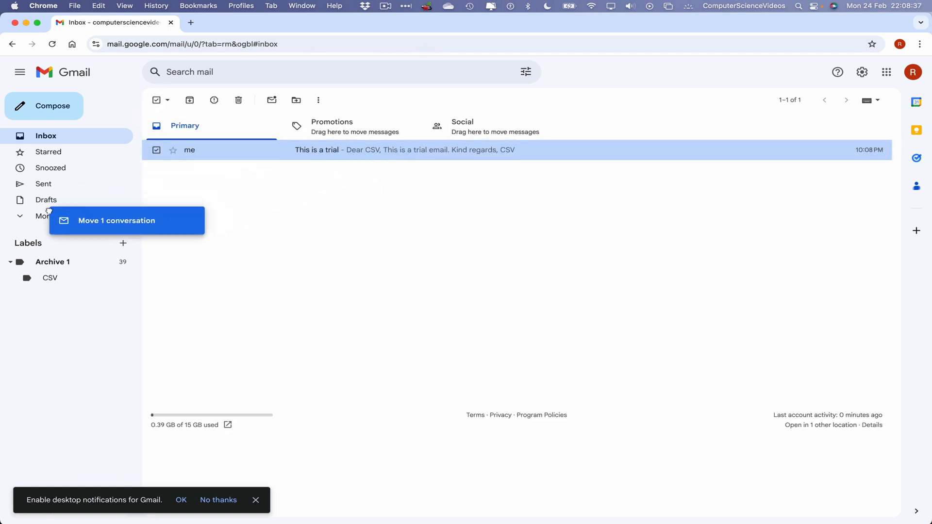
pyautogui.click(40, 215)
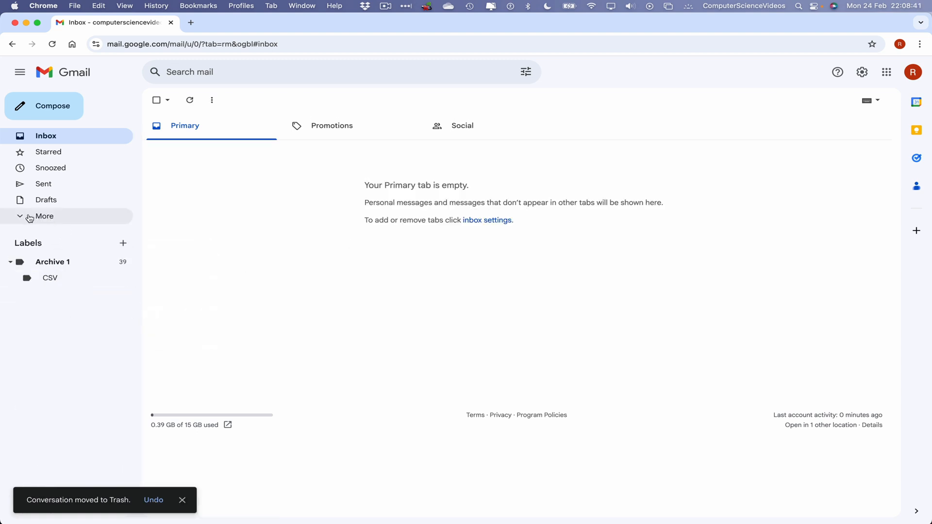
pyautogui.click(45, 215)
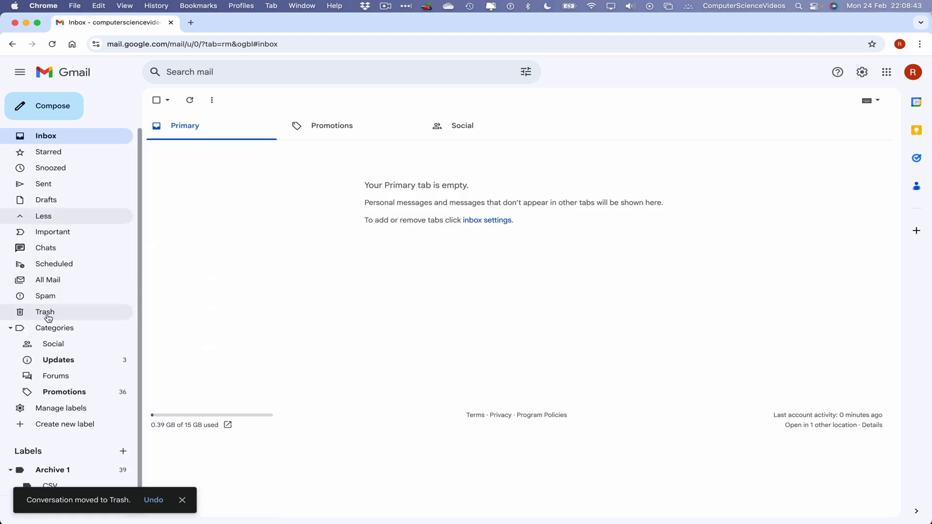
# - Empty the Trash folder, confirming permanent deletion of the trial email
pyautogui.click(44, 311)
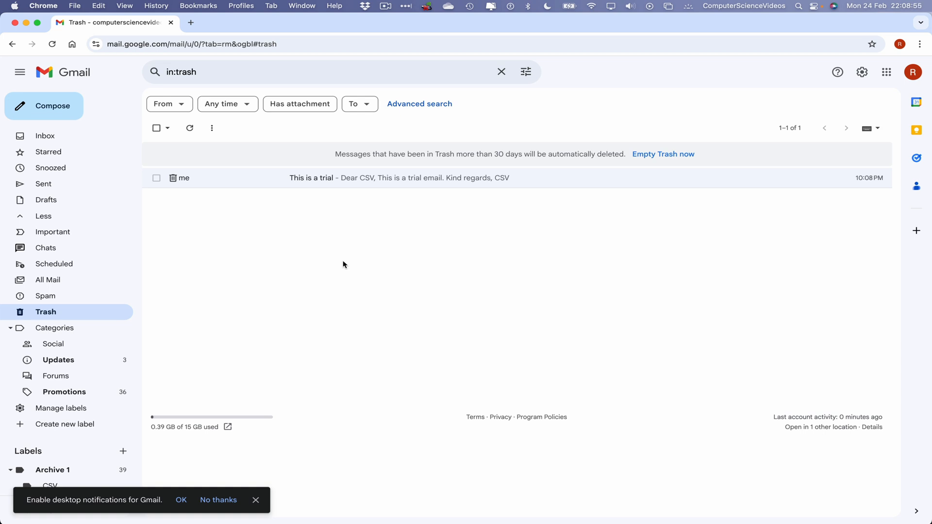
pyautogui.moveTo(410, 254)
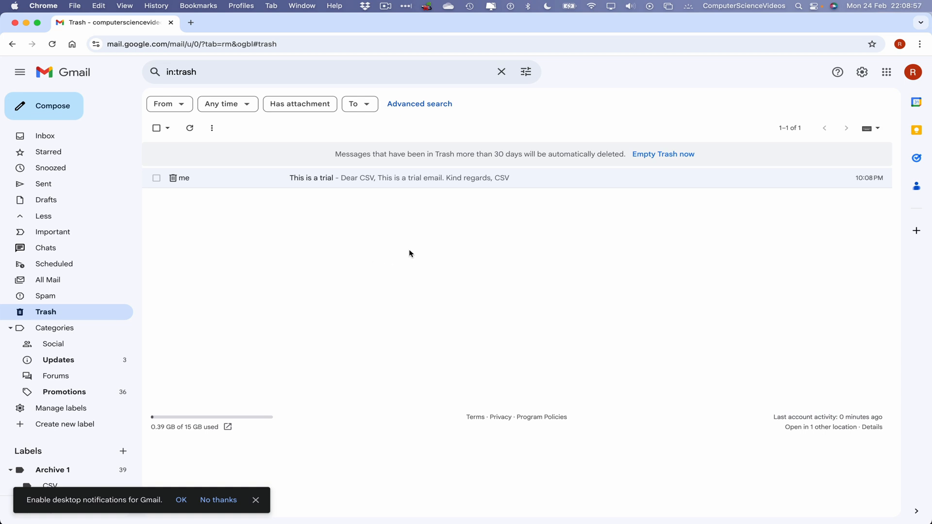
pyautogui.moveTo(577, 274)
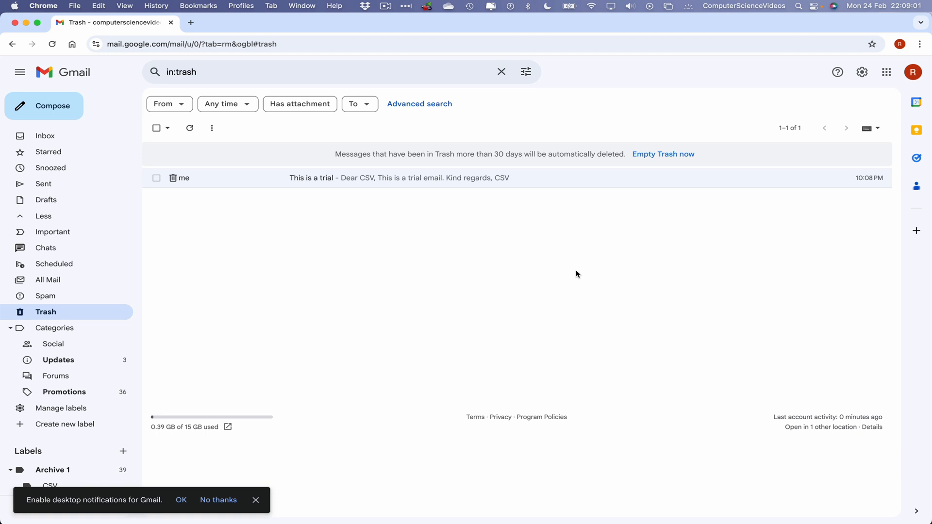
pyautogui.moveTo(524, 247)
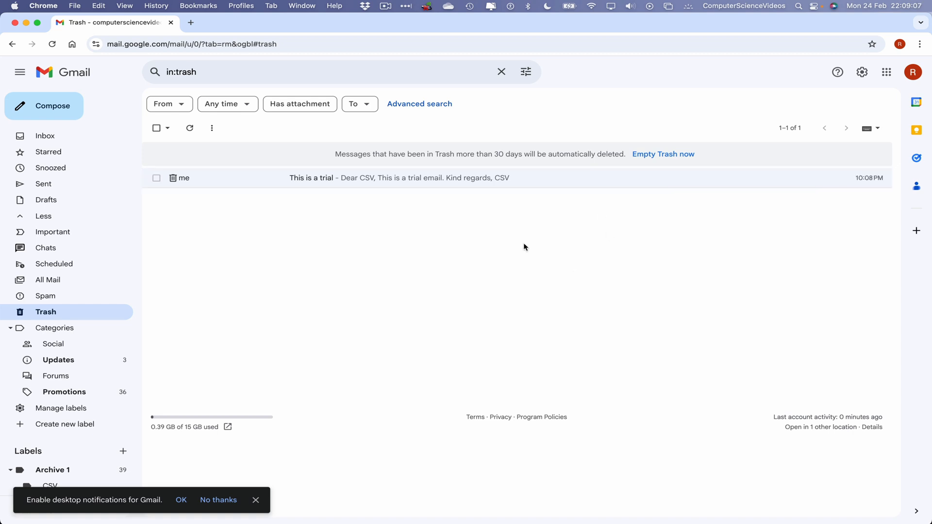
pyautogui.moveTo(658, 204)
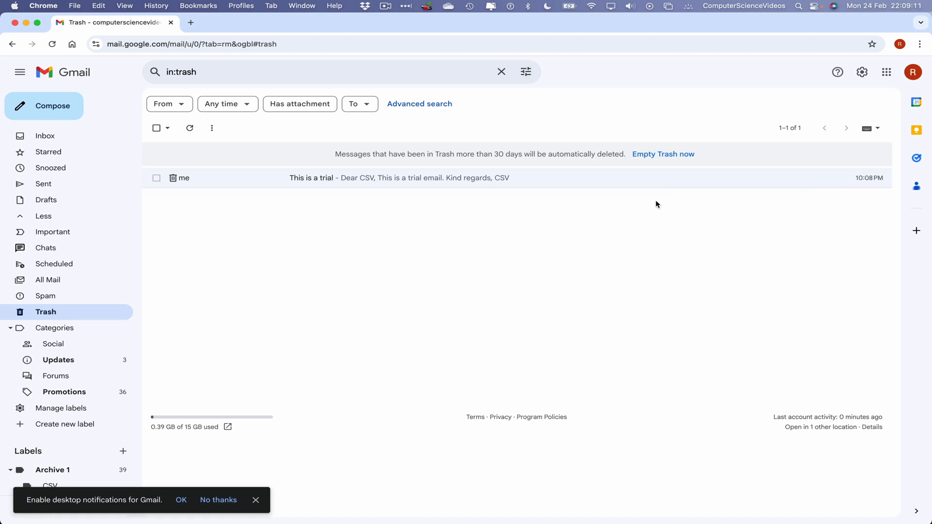
pyautogui.click(663, 153)
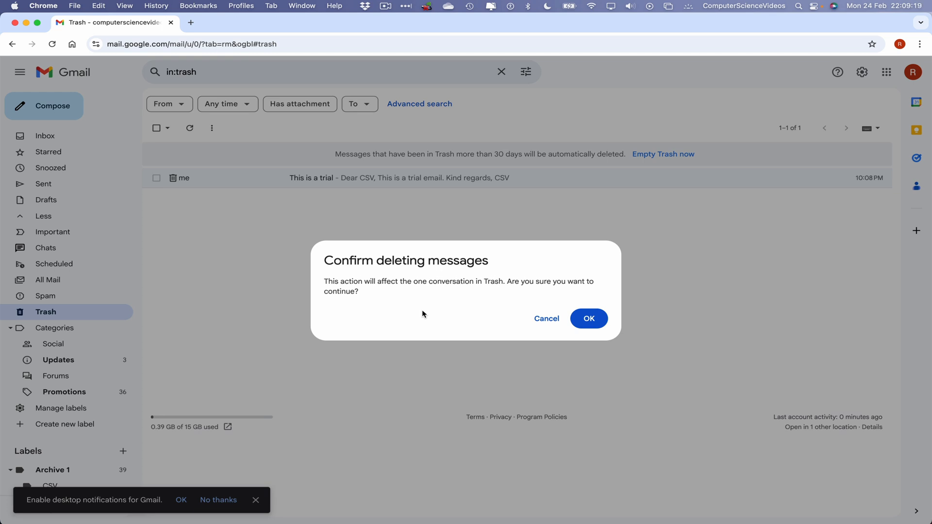
pyautogui.moveTo(595, 322)
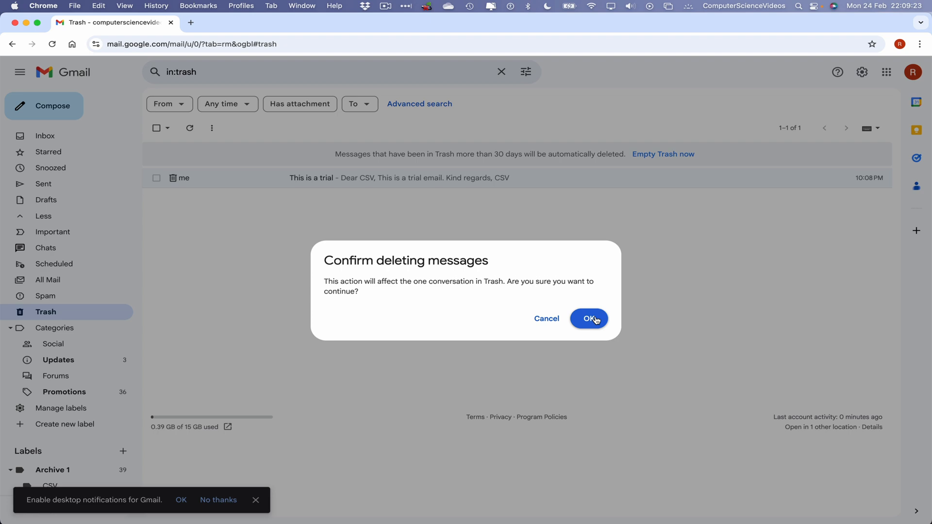
pyautogui.click(589, 318)
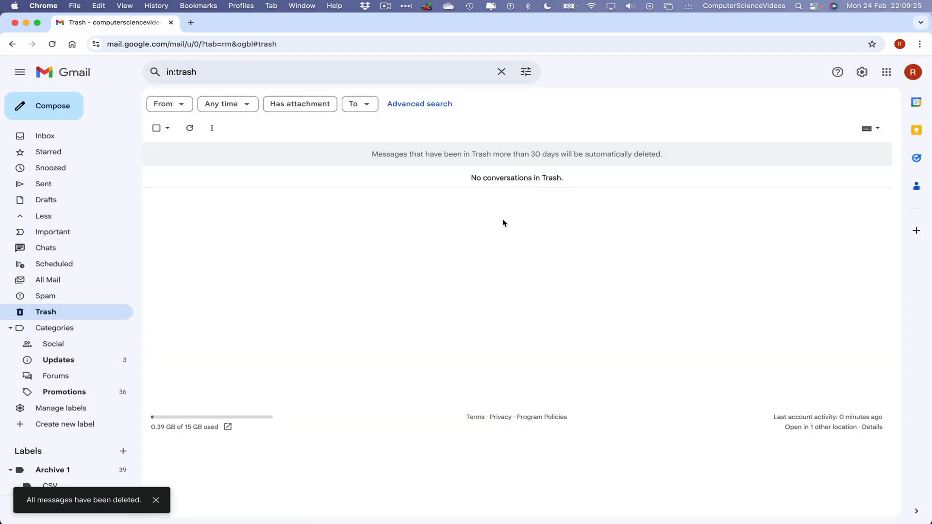
pyautogui.moveTo(25, 126)
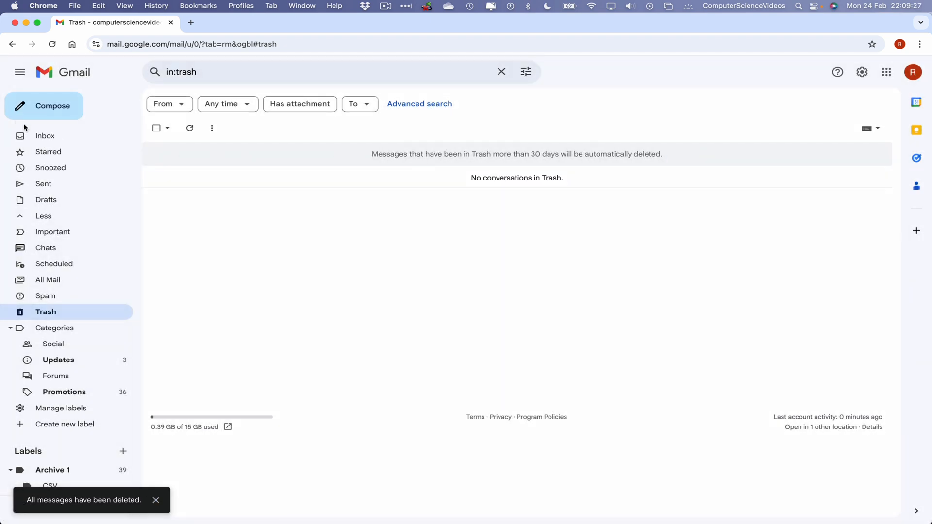
# - Quit Google Chrome from the Chrome menu, returning to the macOS desktop
pyautogui.click(42, 6)
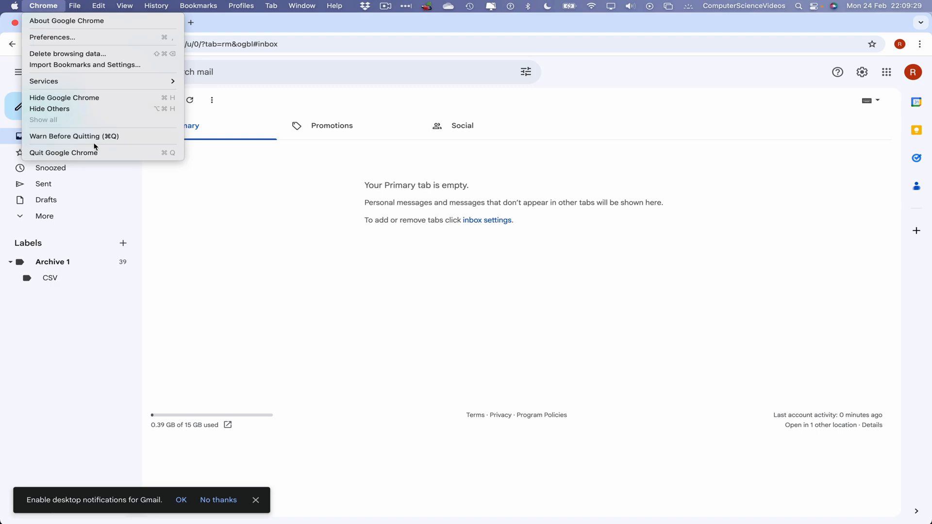
pyautogui.click(63, 153)
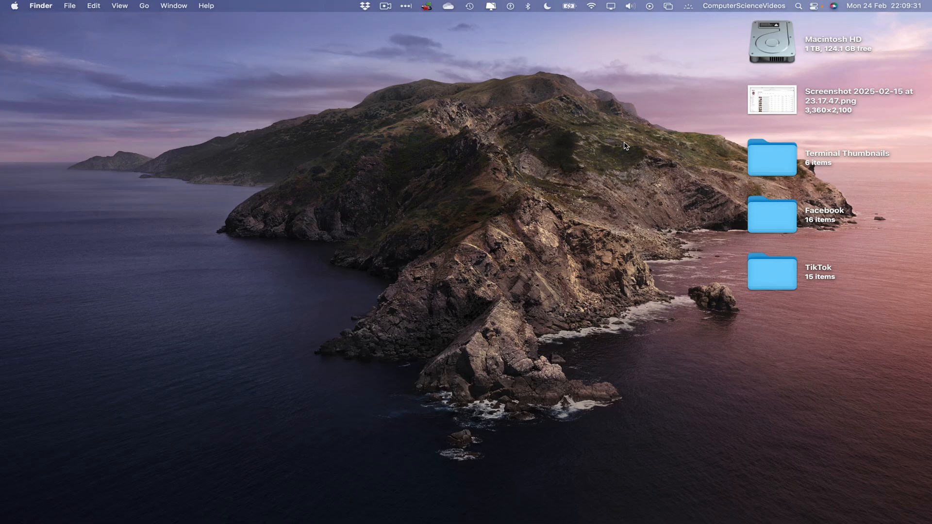